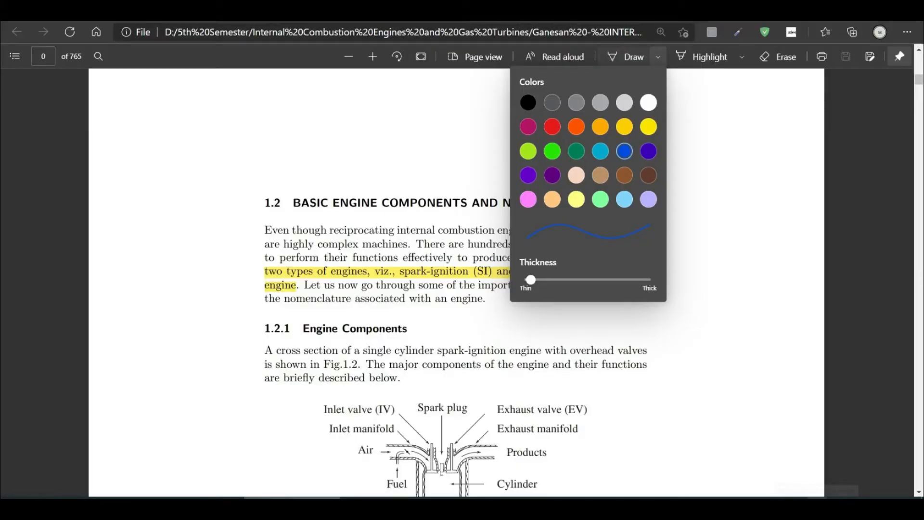
- Leave the engine-components PDF and show a fresh New tab page
left_click(554, 57)
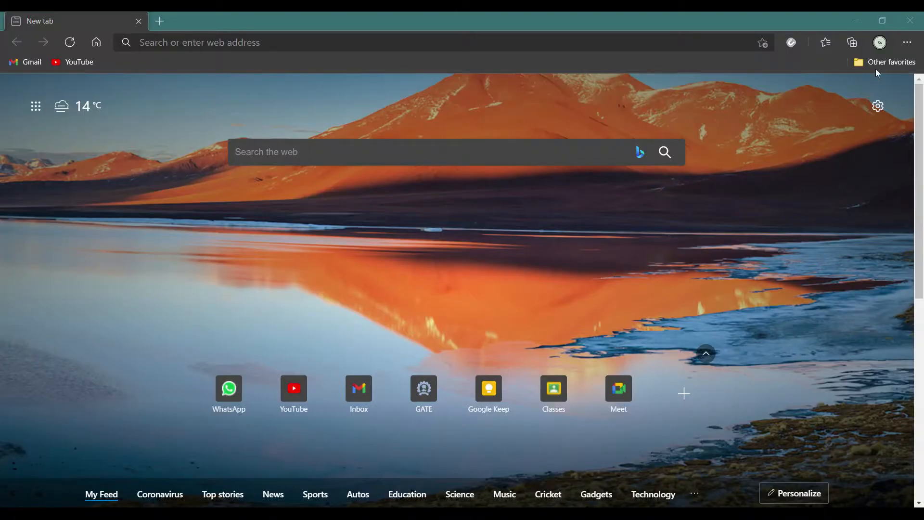
- Reach Edge Settings on the Profiles page from the browser menu
left_click(907, 43)
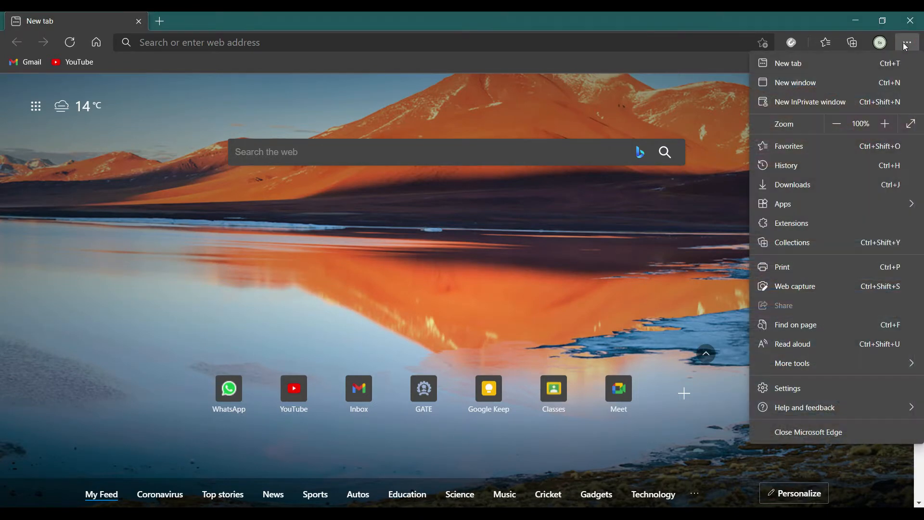
mouse_move(786, 388)
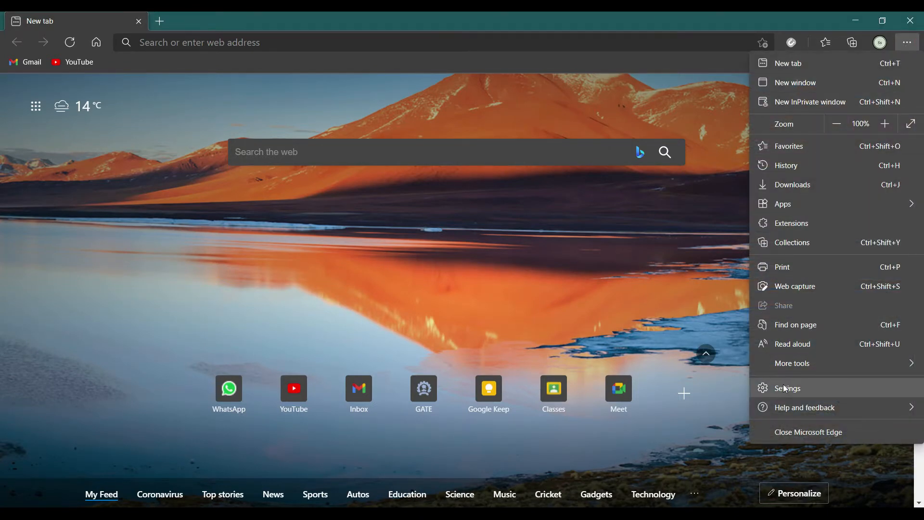
left_click(787, 389)
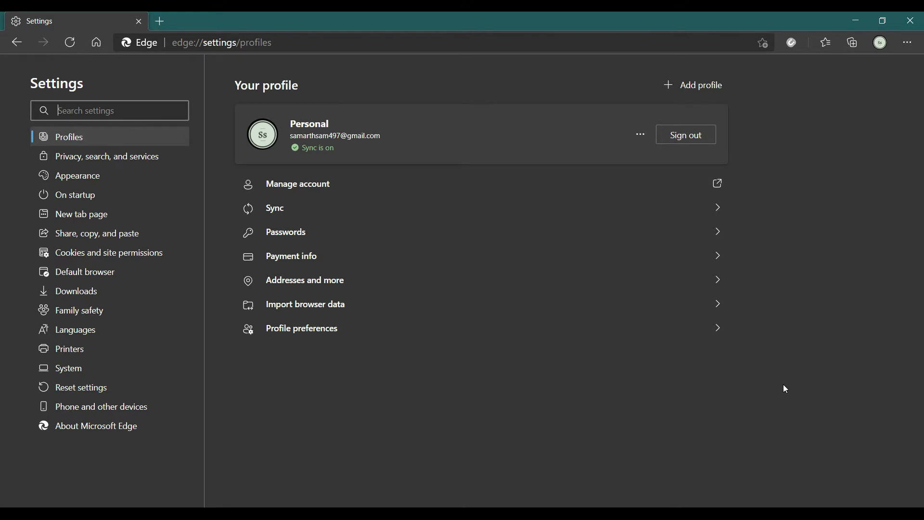
mouse_move(564, 320)
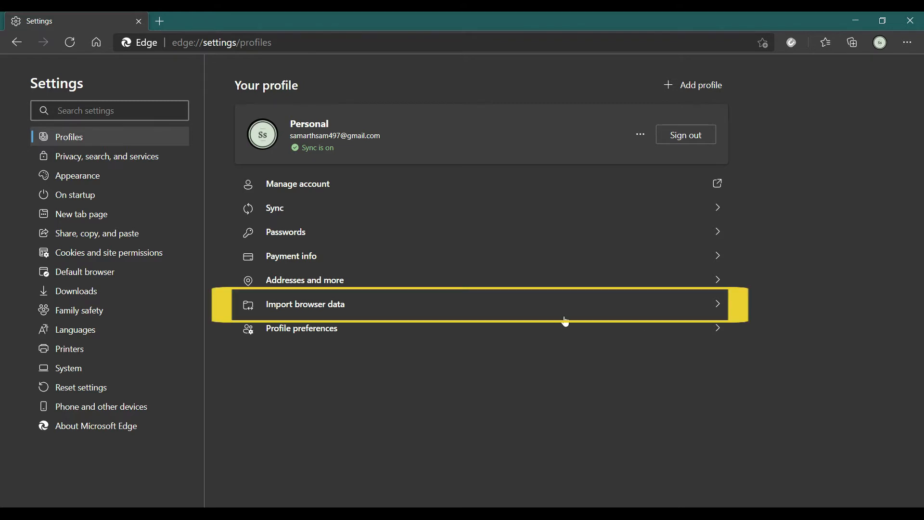
- Start Import browser data with Google Chrome as source and all data types ticked
left_click(413, 305)
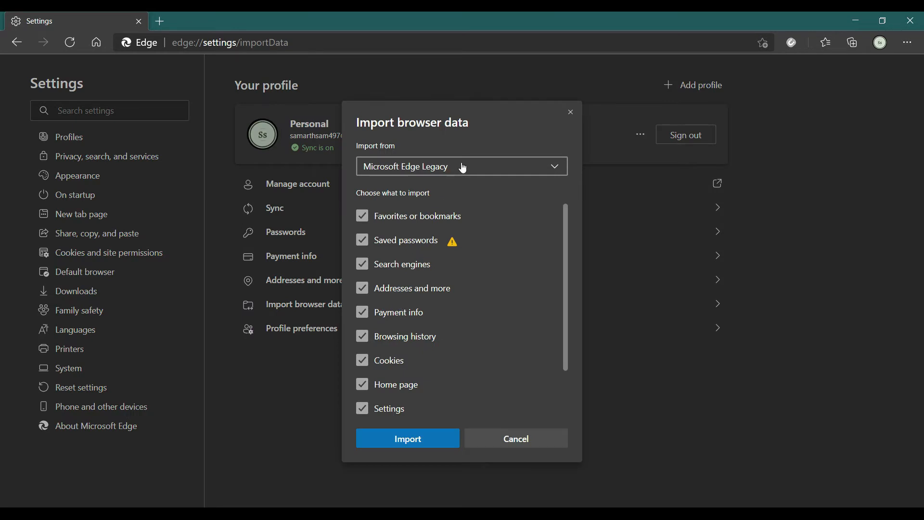
left_click(462, 166)
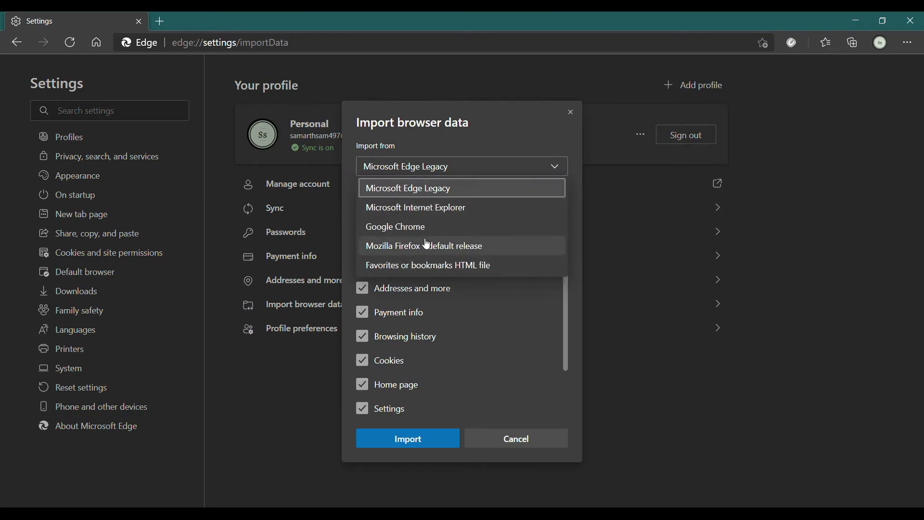
mouse_move(406, 211)
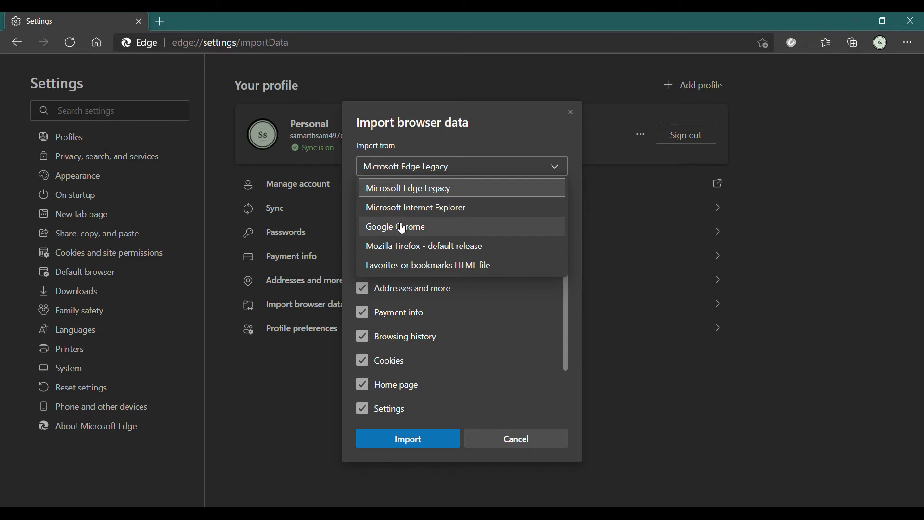
left_click(396, 226)
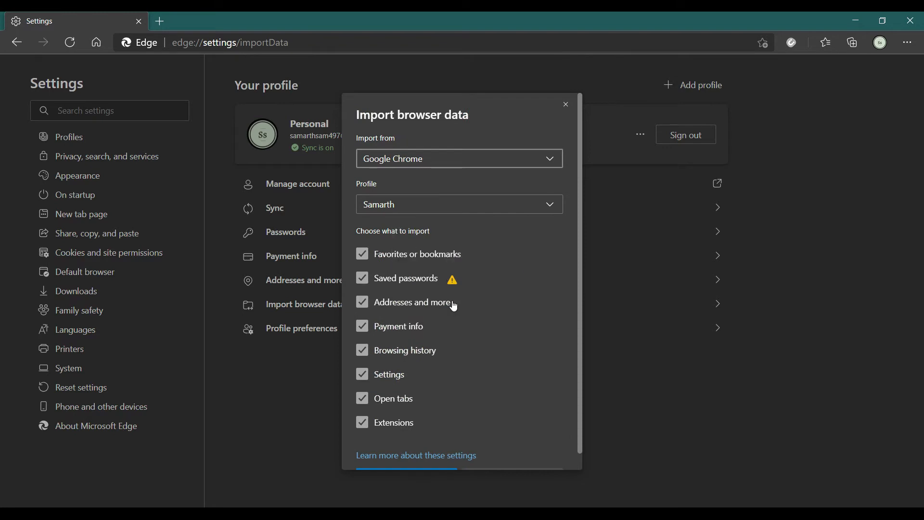
scroll("down", 3)
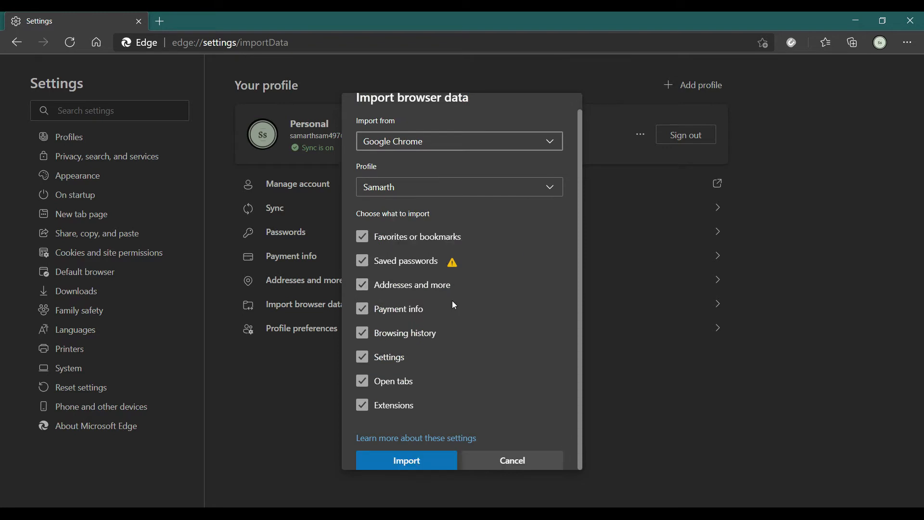
mouse_move(453, 261)
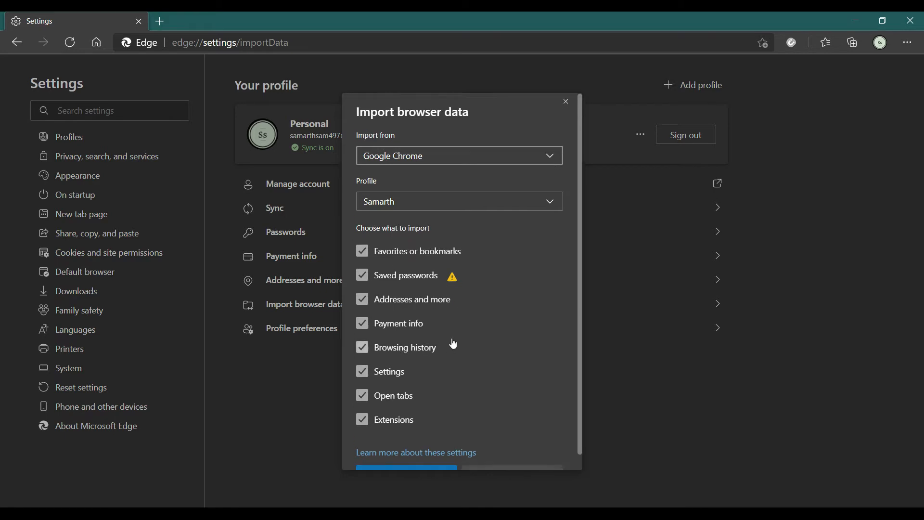
scroll("down", 3)
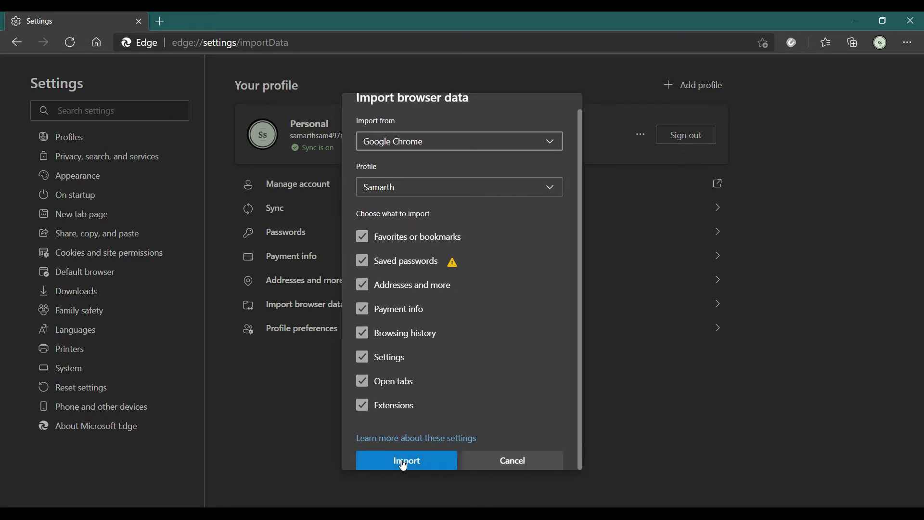
- Run the Chrome import, closing Chrome when prompted, and finish back on profile settings
left_click(407, 460)
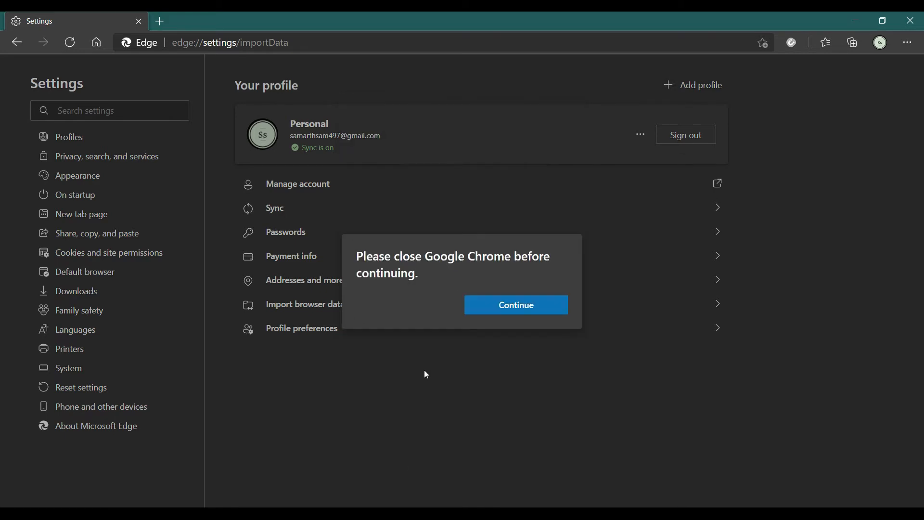
mouse_move(477, 305)
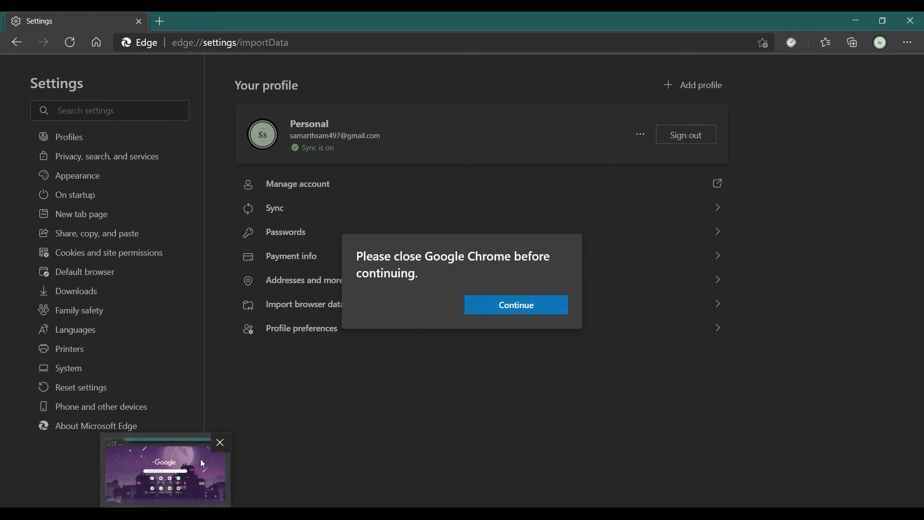
left_click(220, 442)
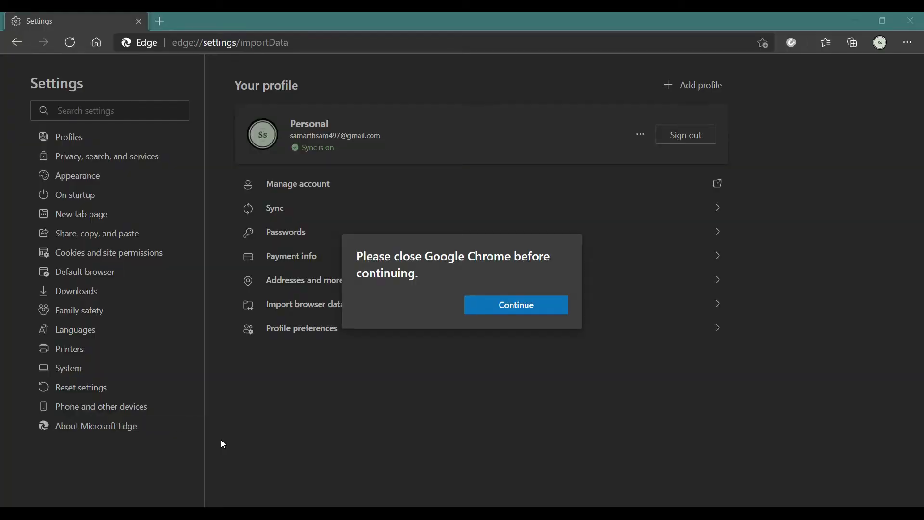
mouse_move(516, 305)
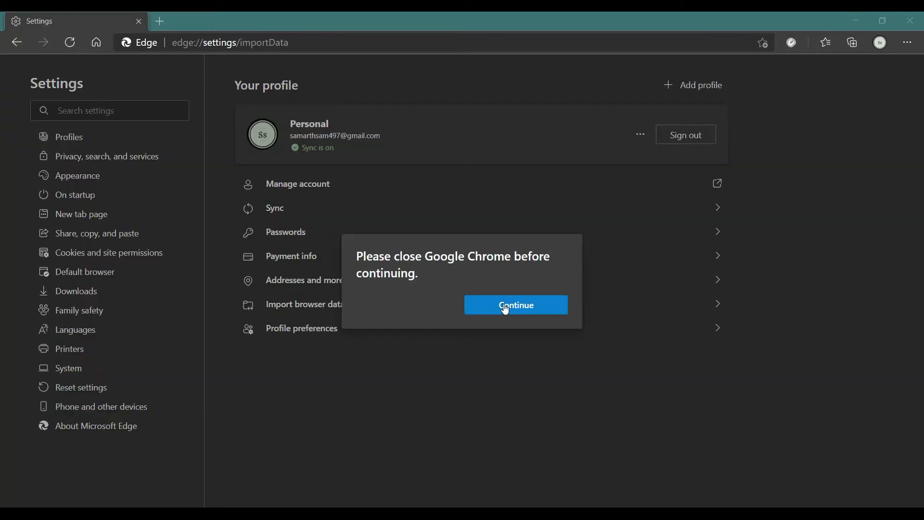
left_click(515, 306)
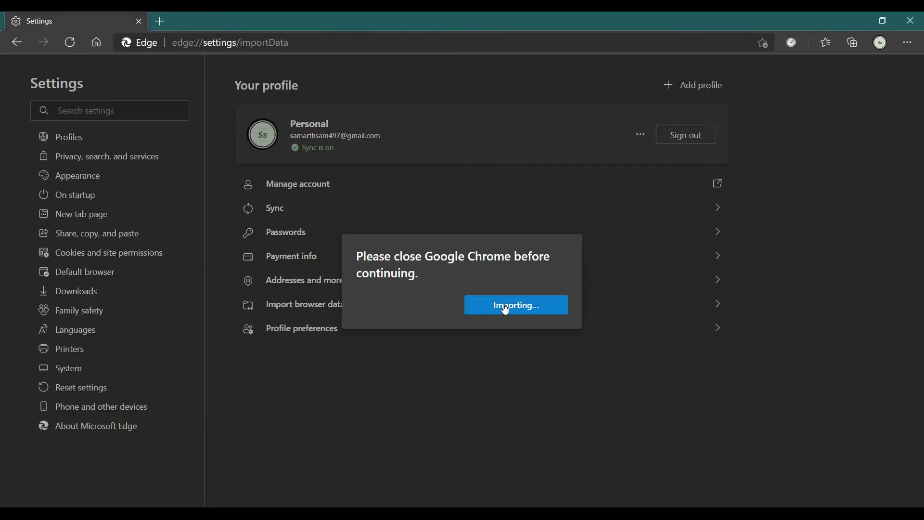
left_click(515, 305)
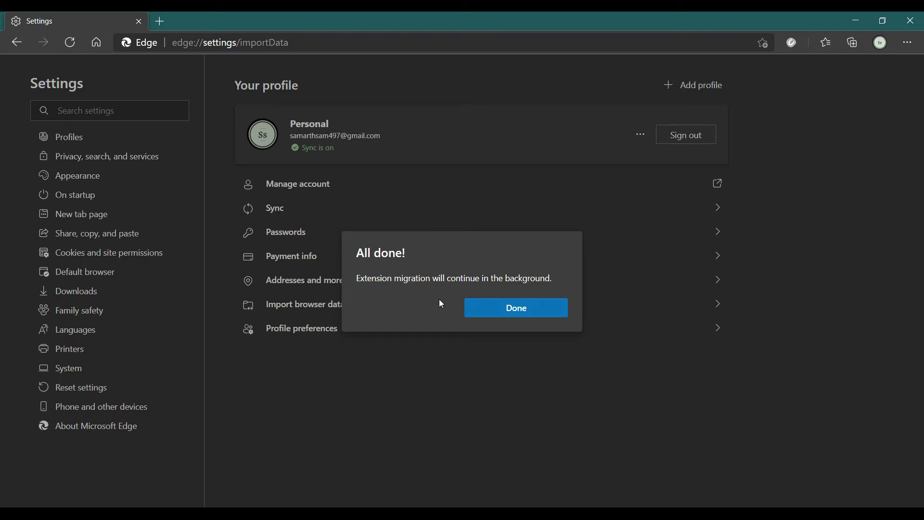
mouse_move(501, 311)
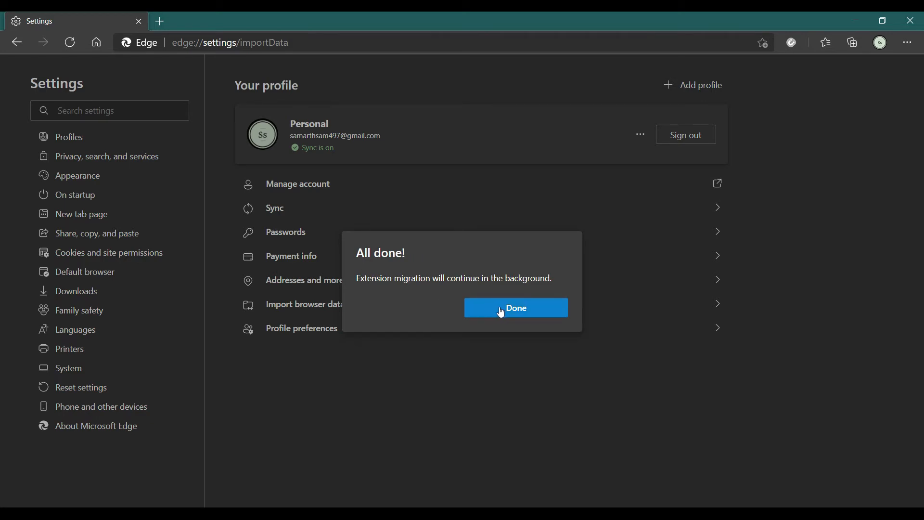
left_click(515, 307)
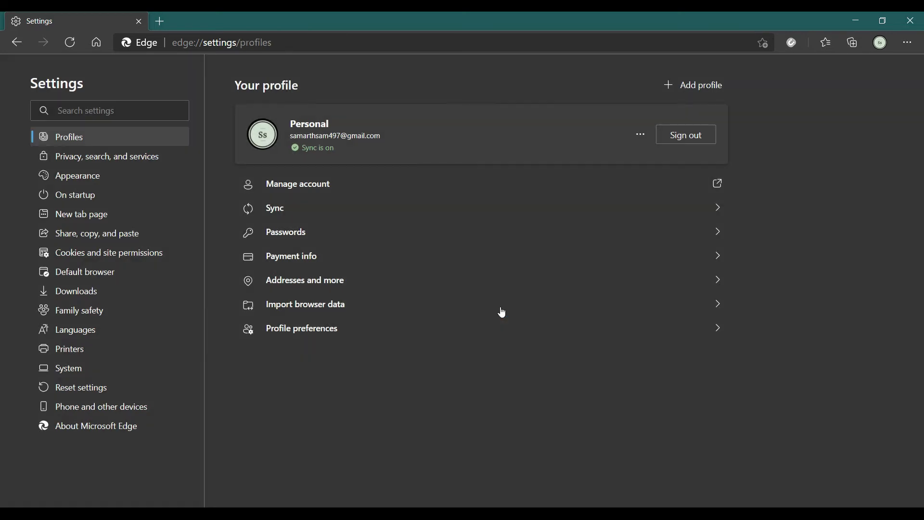